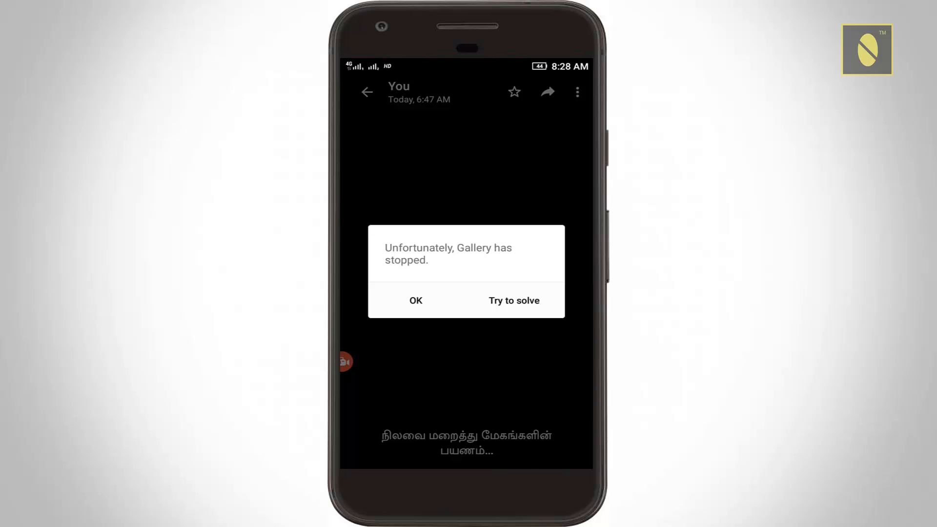
Clear Gallery's stored data from the crash dialog's repair options so it reads zero bytes
click(513, 300)
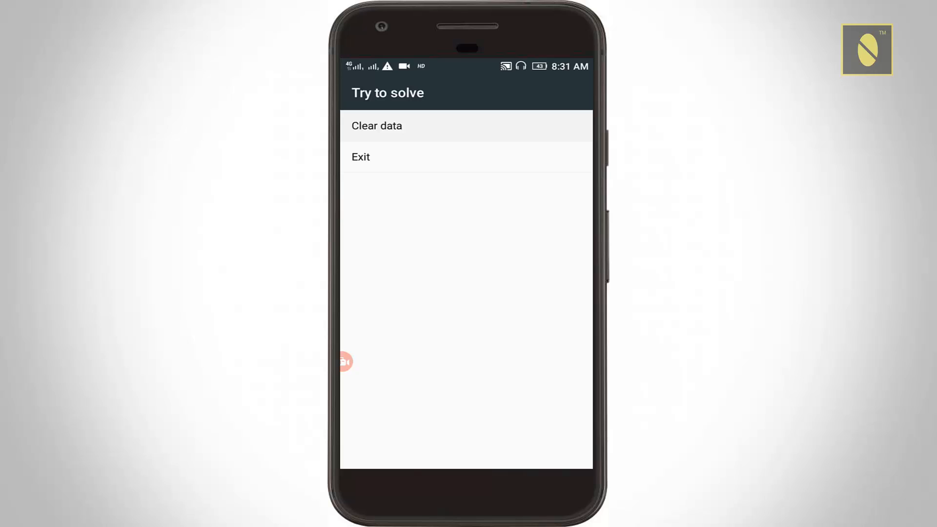
click(376, 125)
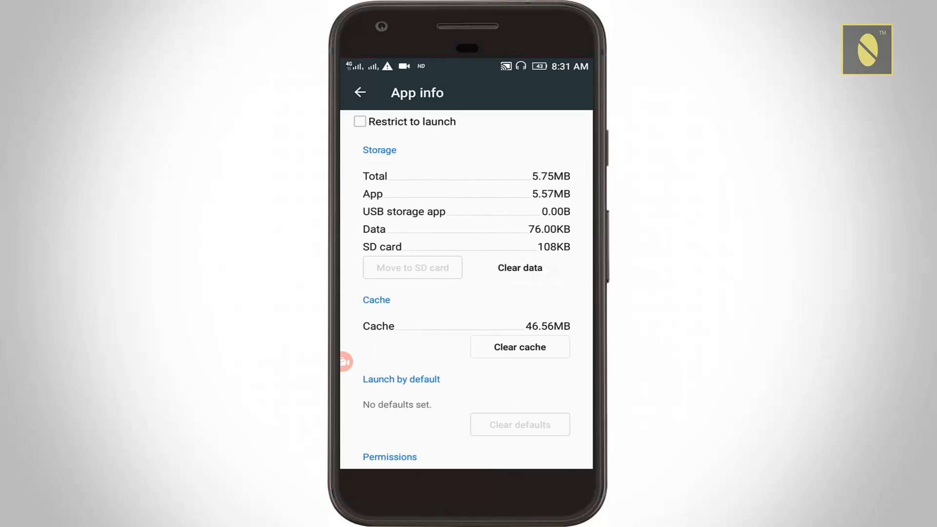
click(519, 267)
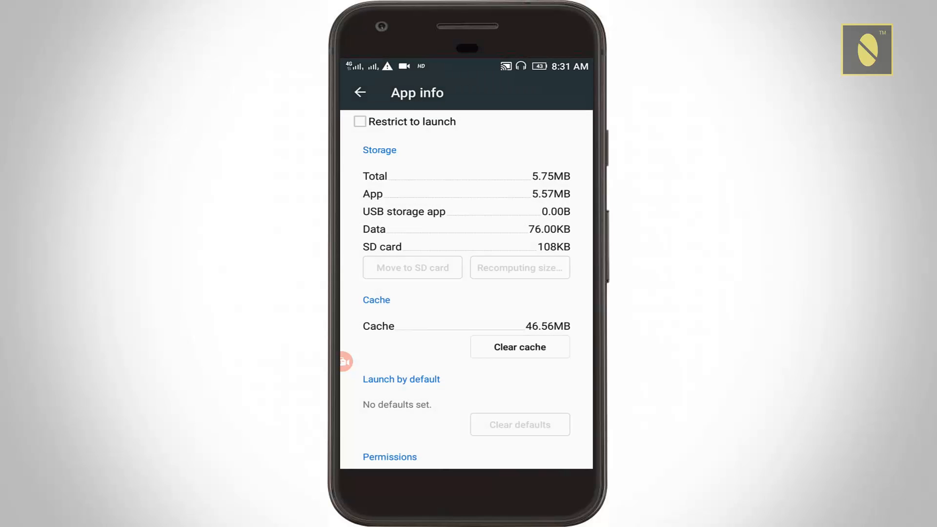
click(519, 347)
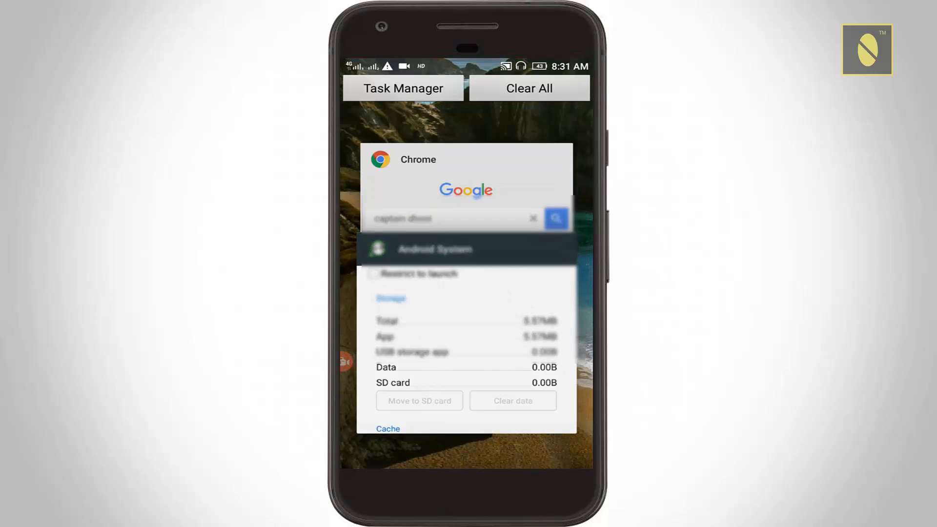
Open Settings and go to Notification Center in the Device section
click(528, 89)
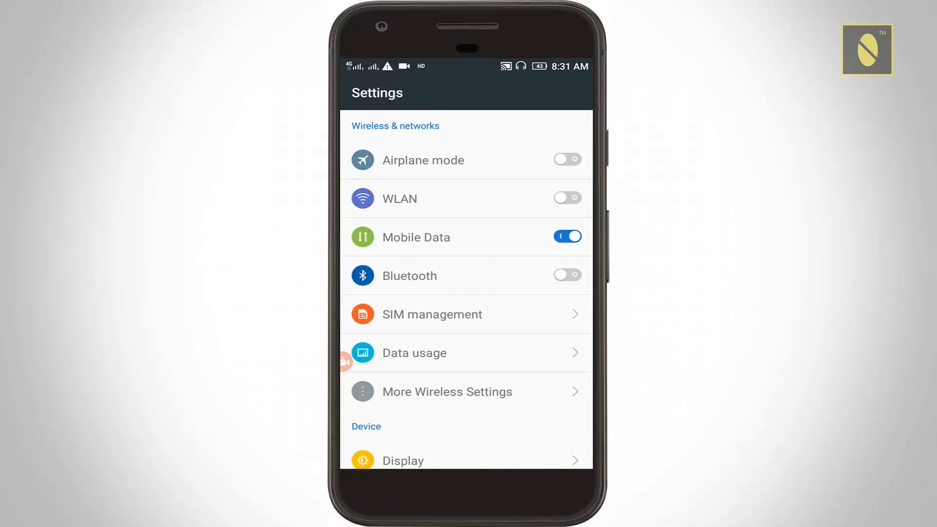
scroll(down, 3)
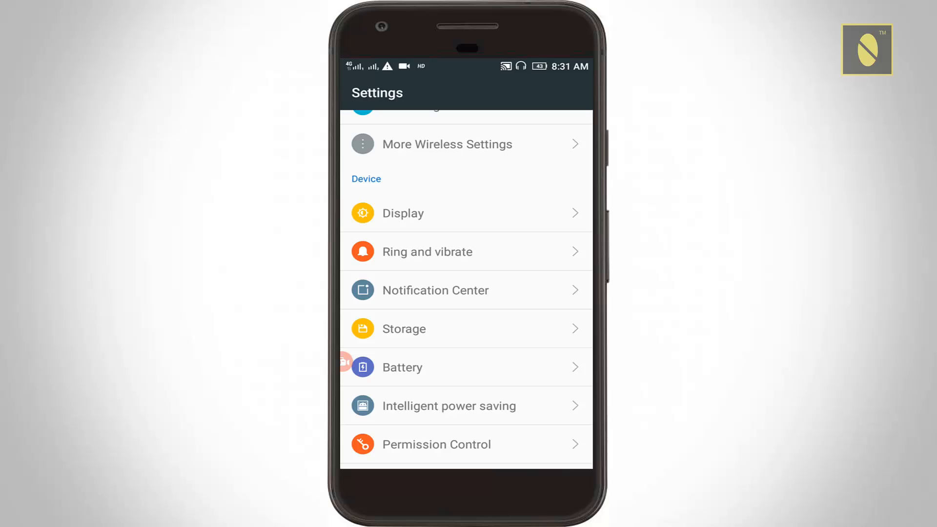
click(436, 290)
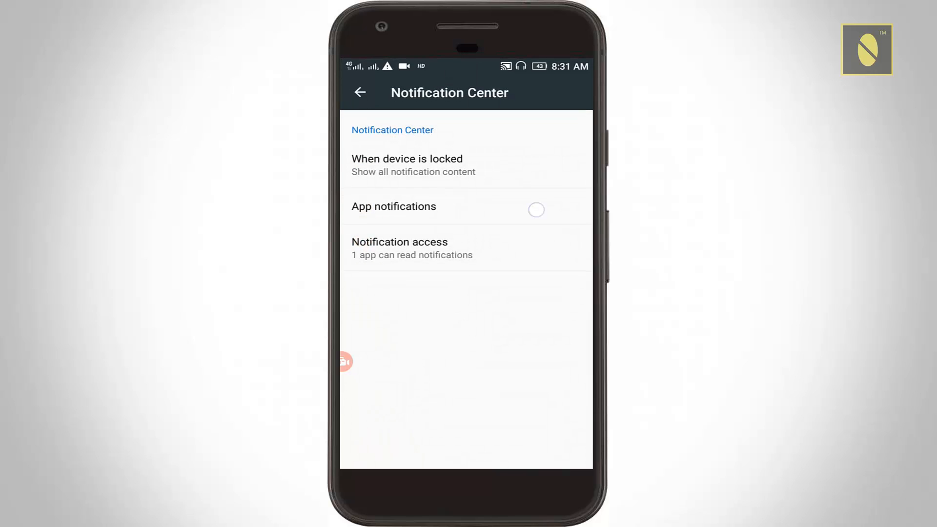
Switch off Gallery's Priority and Sensitive notifications, then return to the main Settings list
click(393, 206)
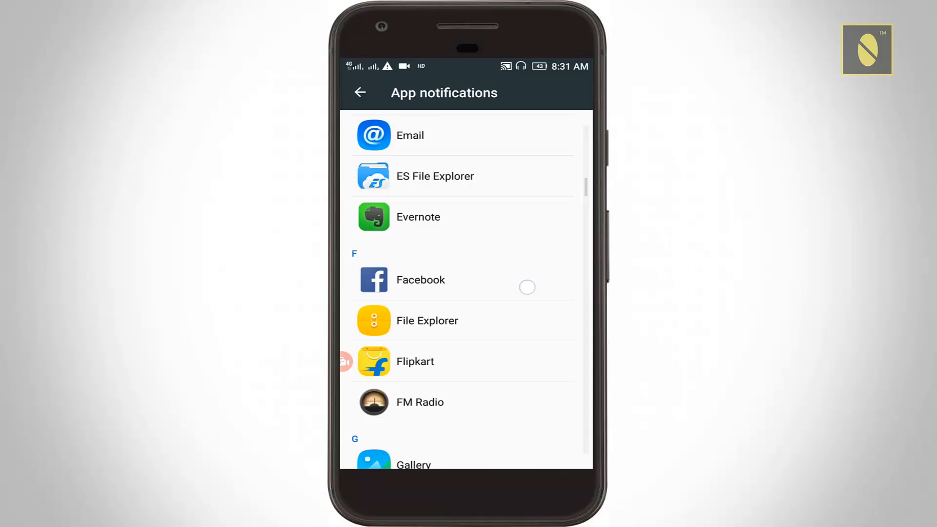
click(414, 460)
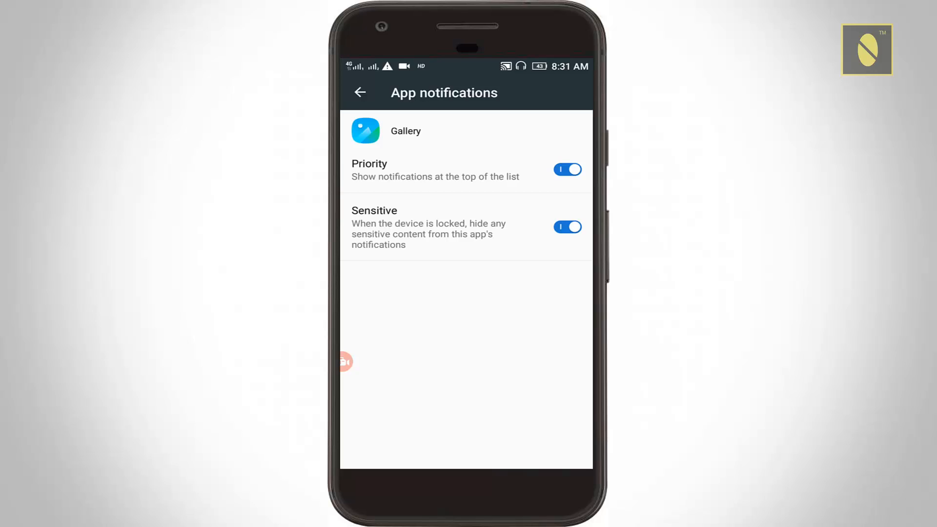
click(566, 170)
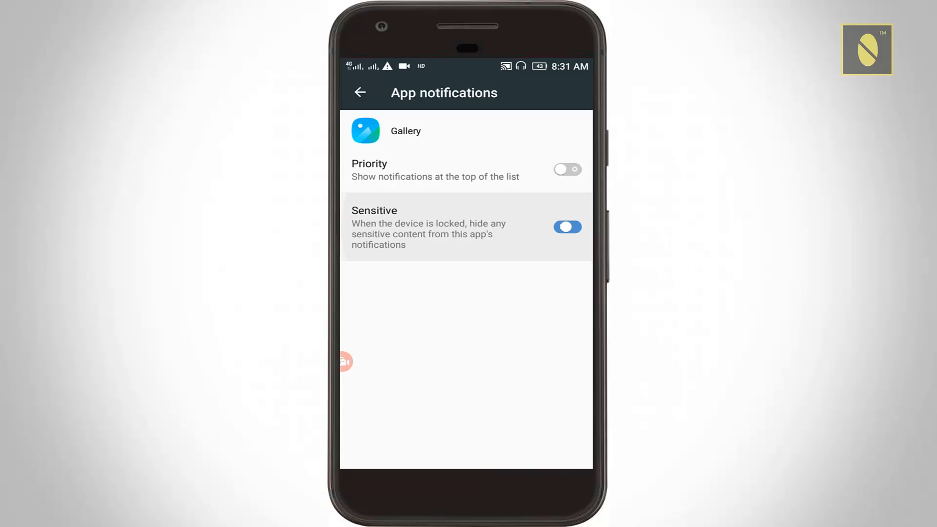
click(567, 227)
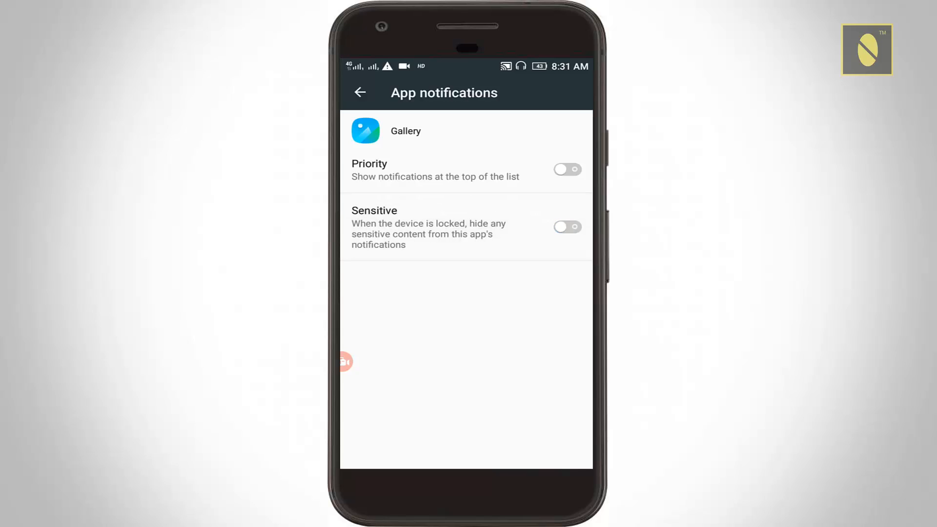
click(360, 93)
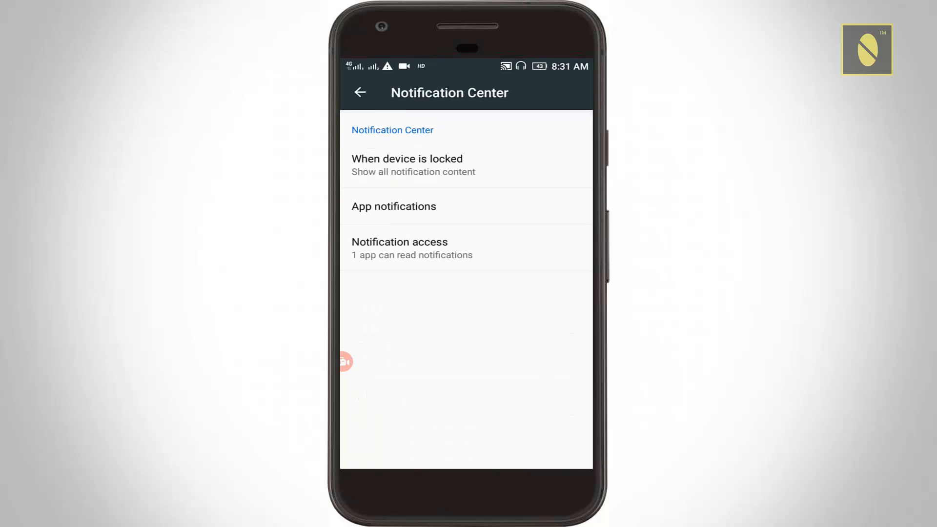
click(360, 92)
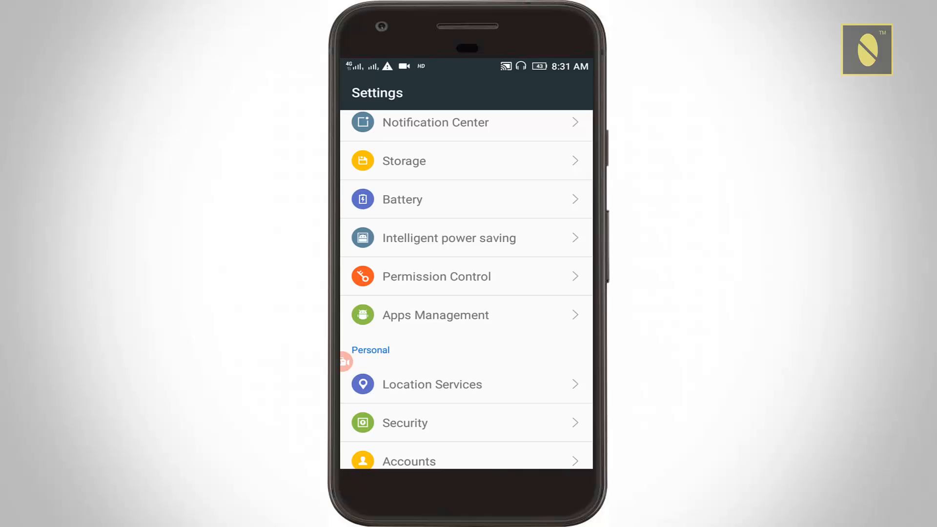
Reset app preferences from the ALL apps list's overflow menu in Apps Management
click(436, 315)
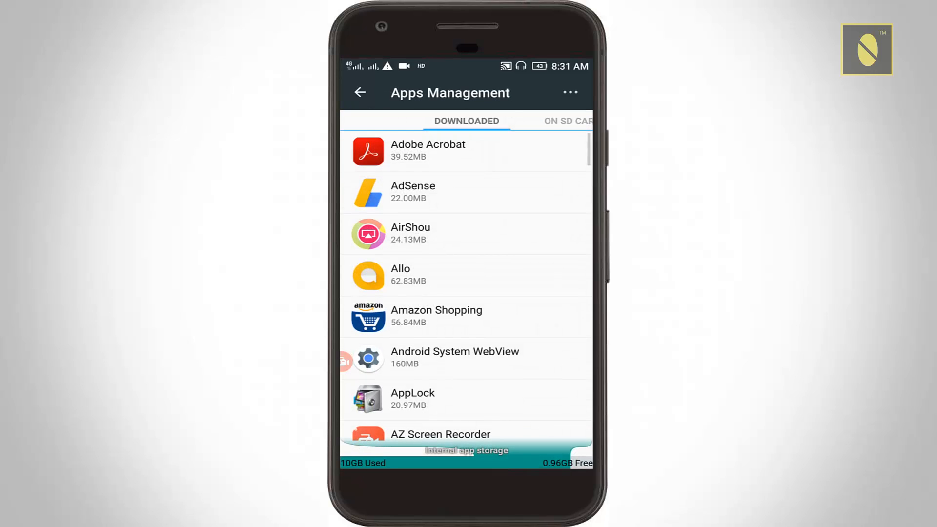
click(561, 121)
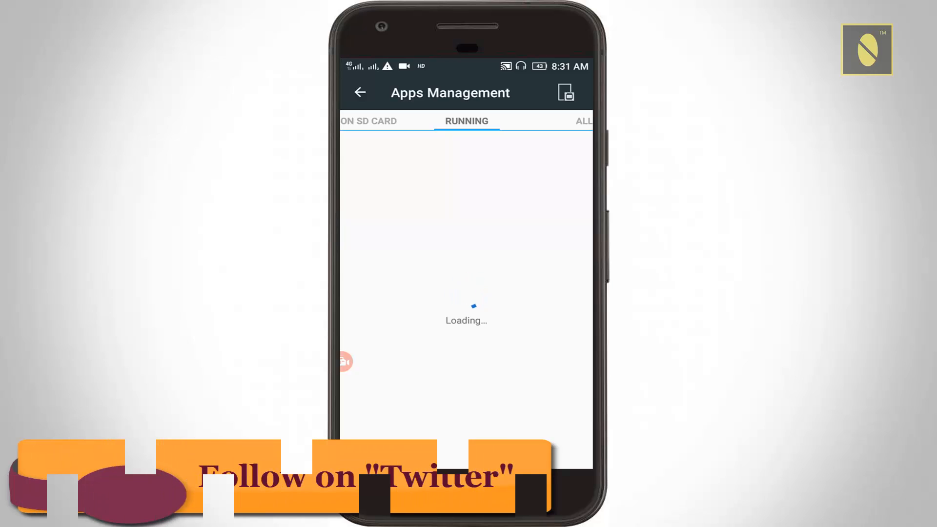
click(583, 120)
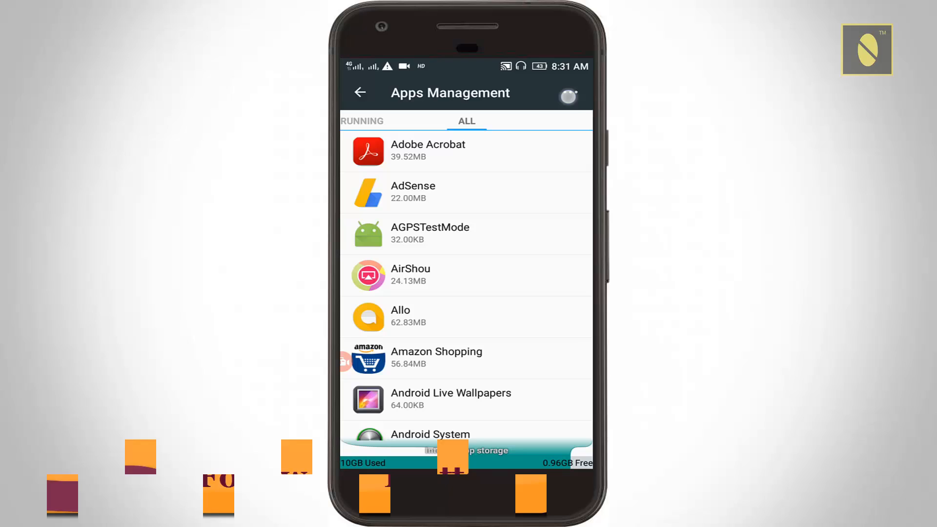
click(567, 96)
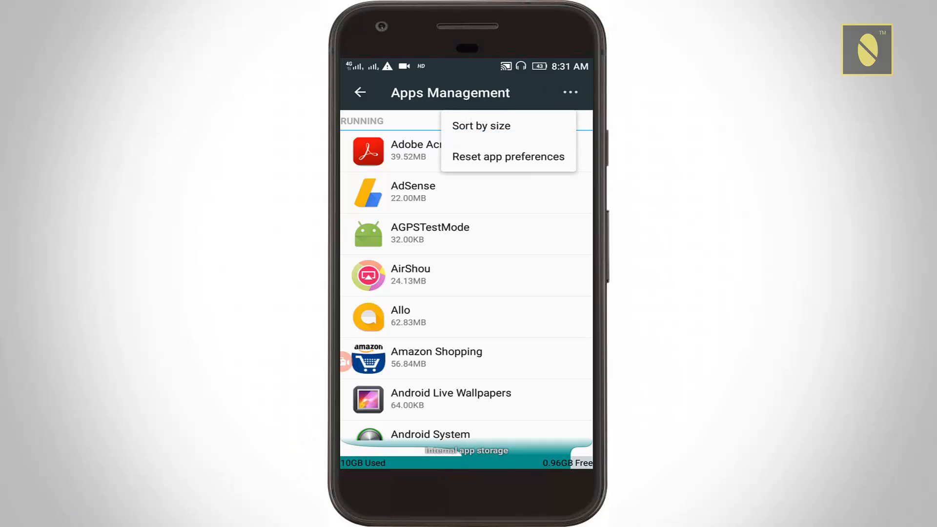
click(508, 157)
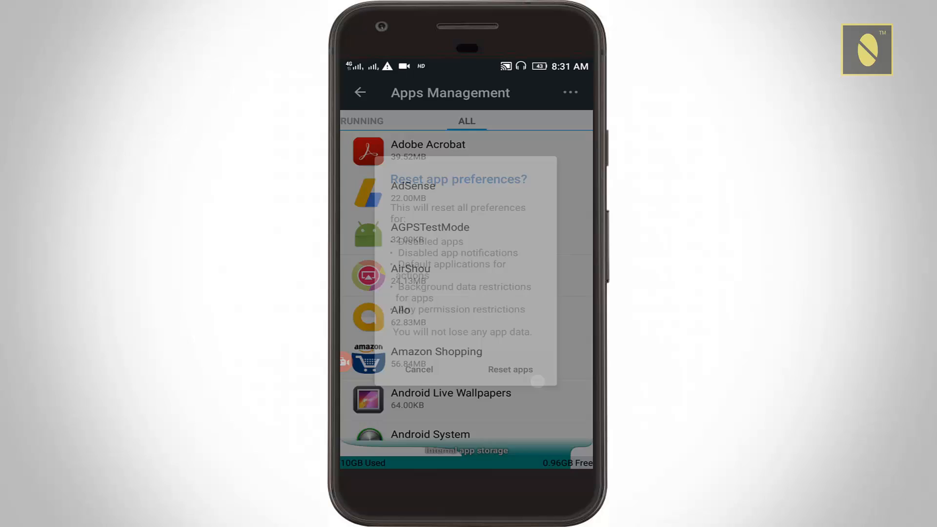
click(419, 369)
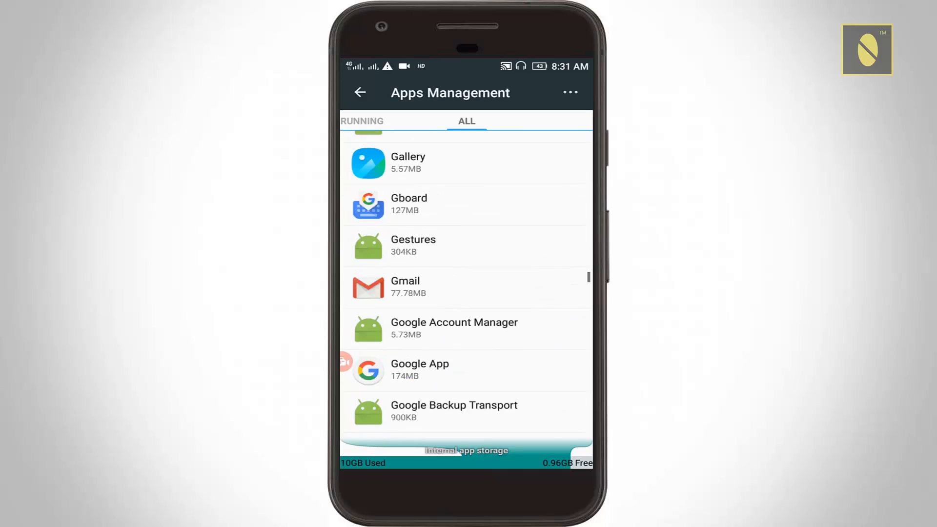
Force stop System UI and clear its cache
scroll(down, 3)
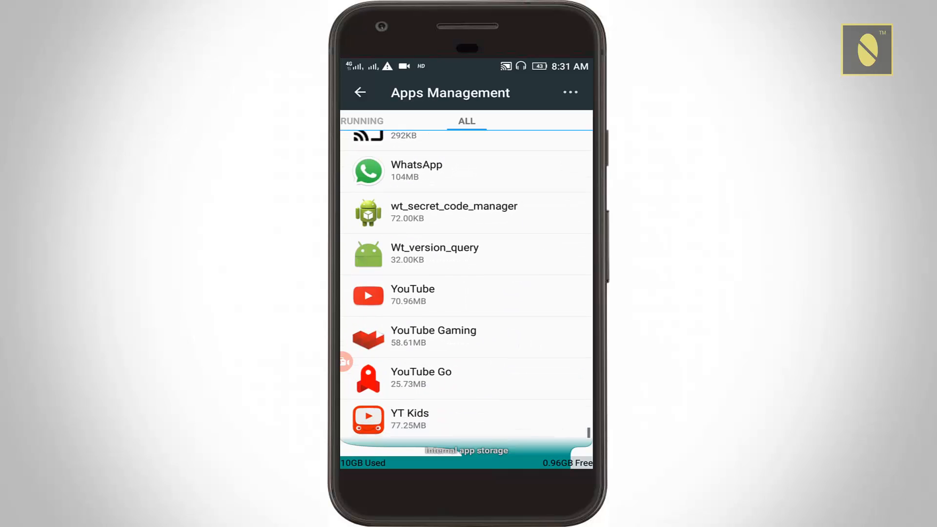
scroll(up, 3)
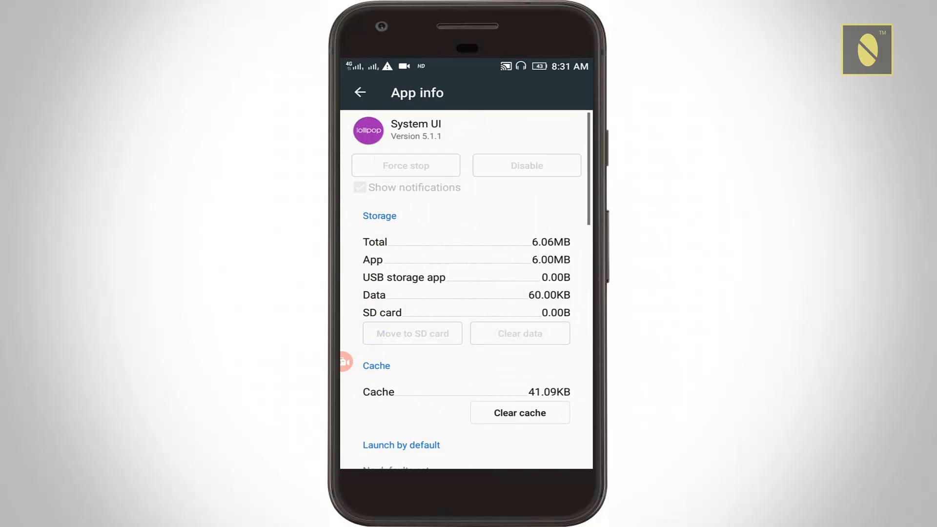
click(405, 165)
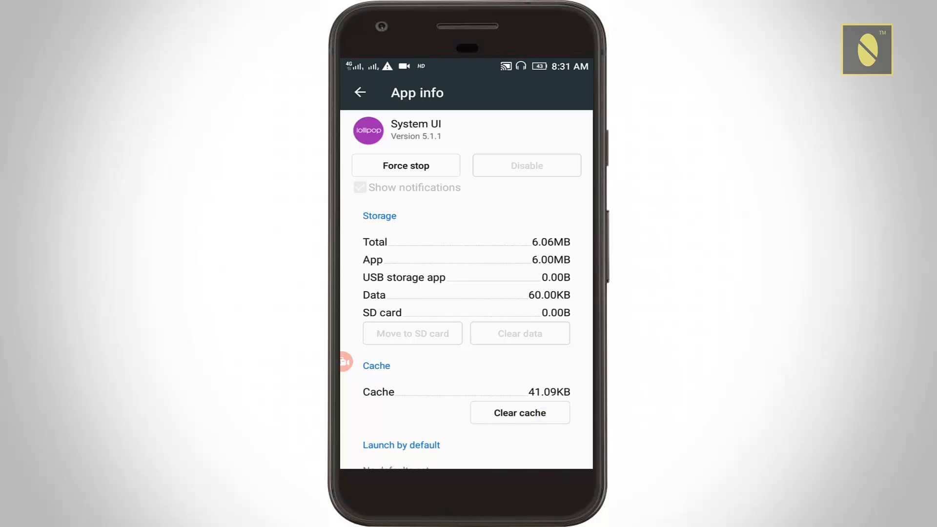
click(406, 165)
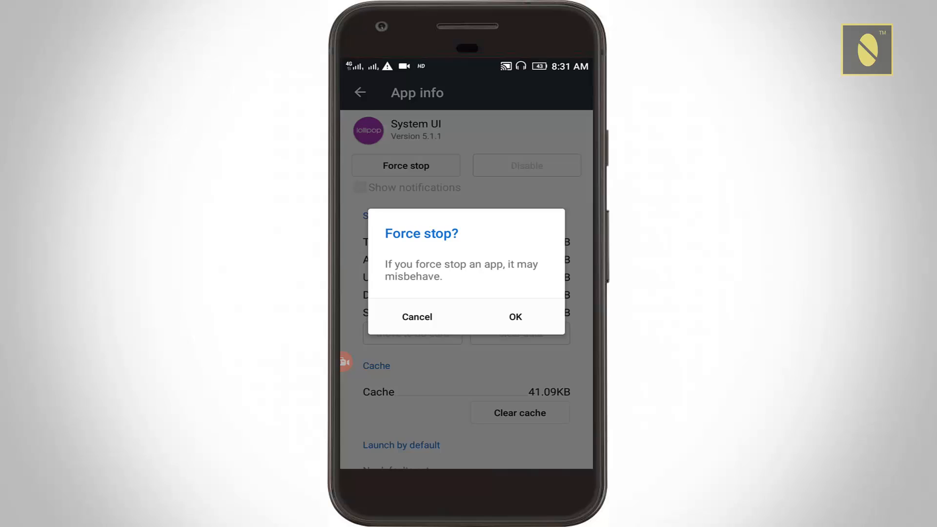
click(514, 317)
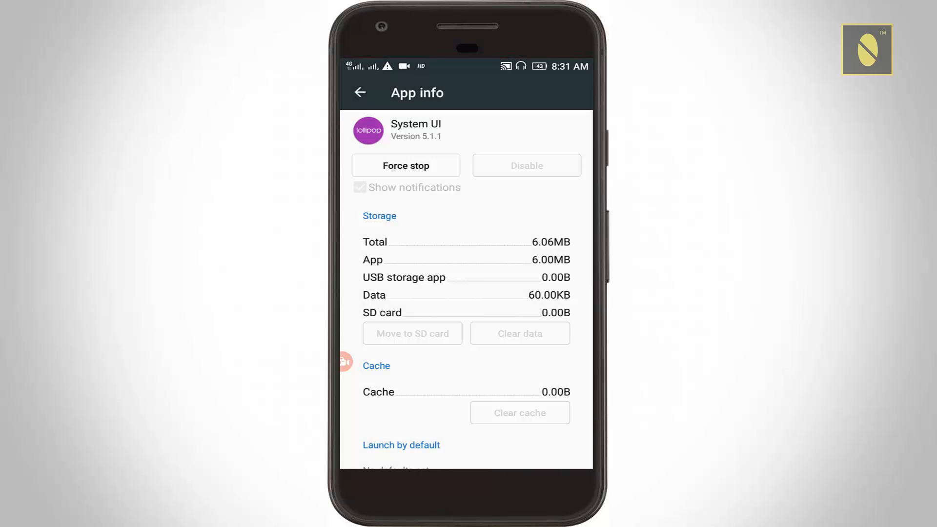
click(360, 92)
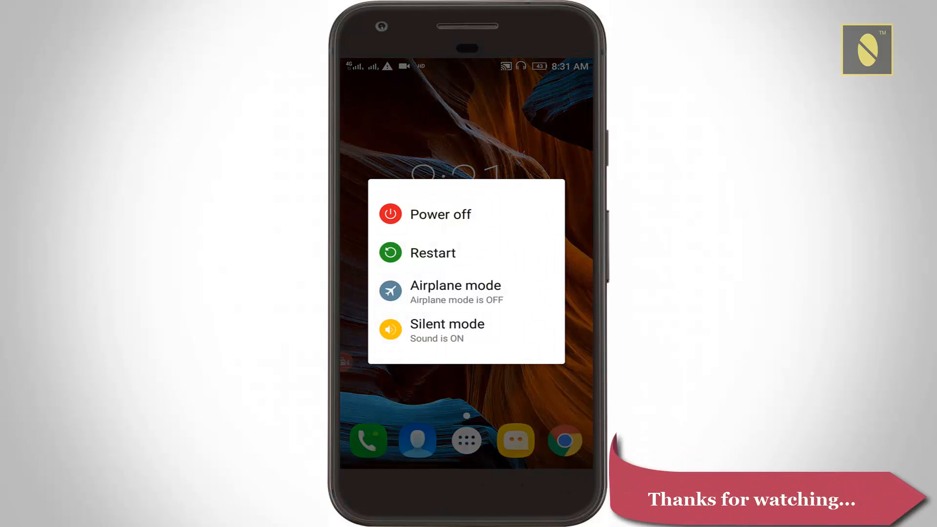
Restart the phone from the power menu, then open the home screen's app drawer
click(433, 252)
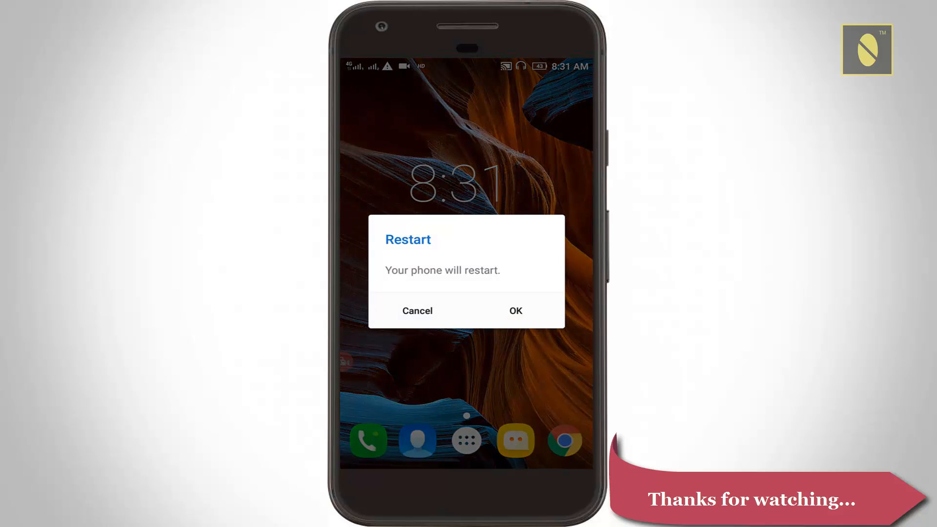
click(417, 310)
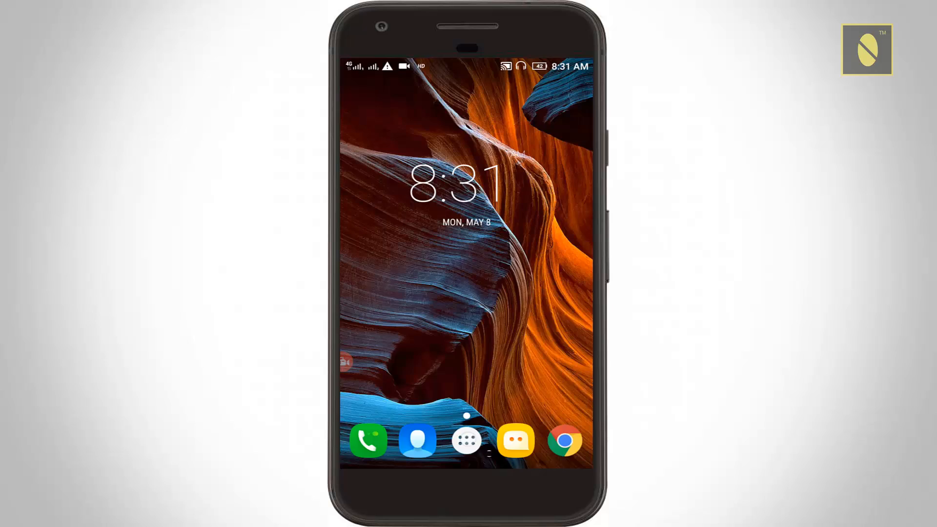
click(466, 440)
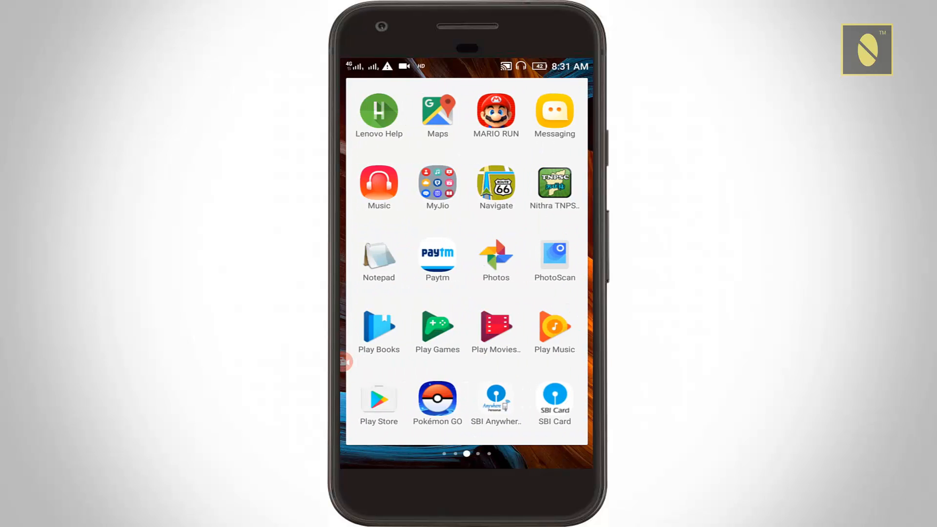
Launch Gallery from the app drawer, showing its Camera and Download albums
click(495, 259)
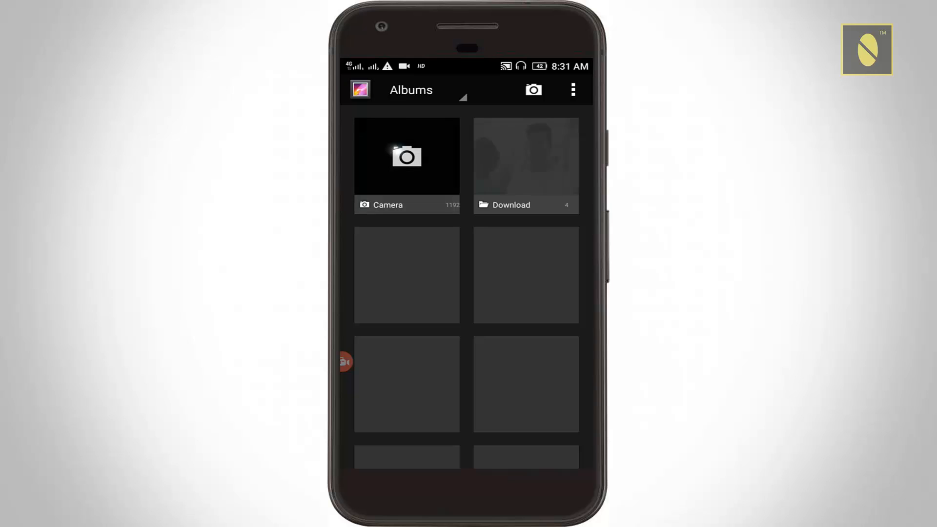